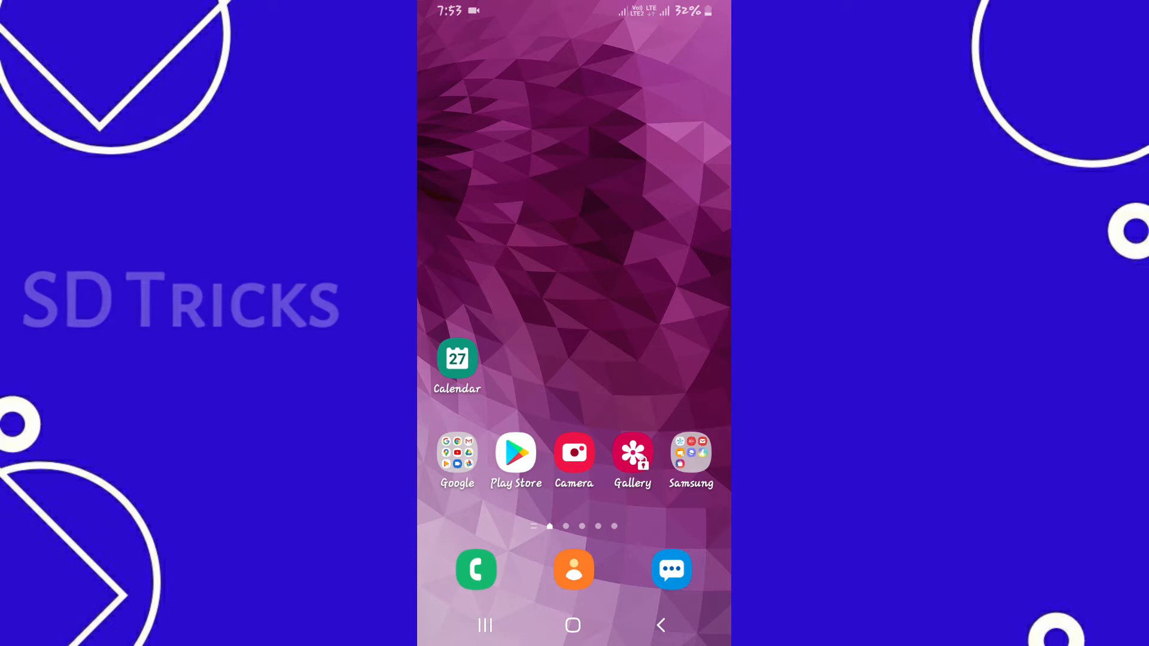
Open the Play Store and rerun the 'status saver' search from history.
left_click(516, 452)
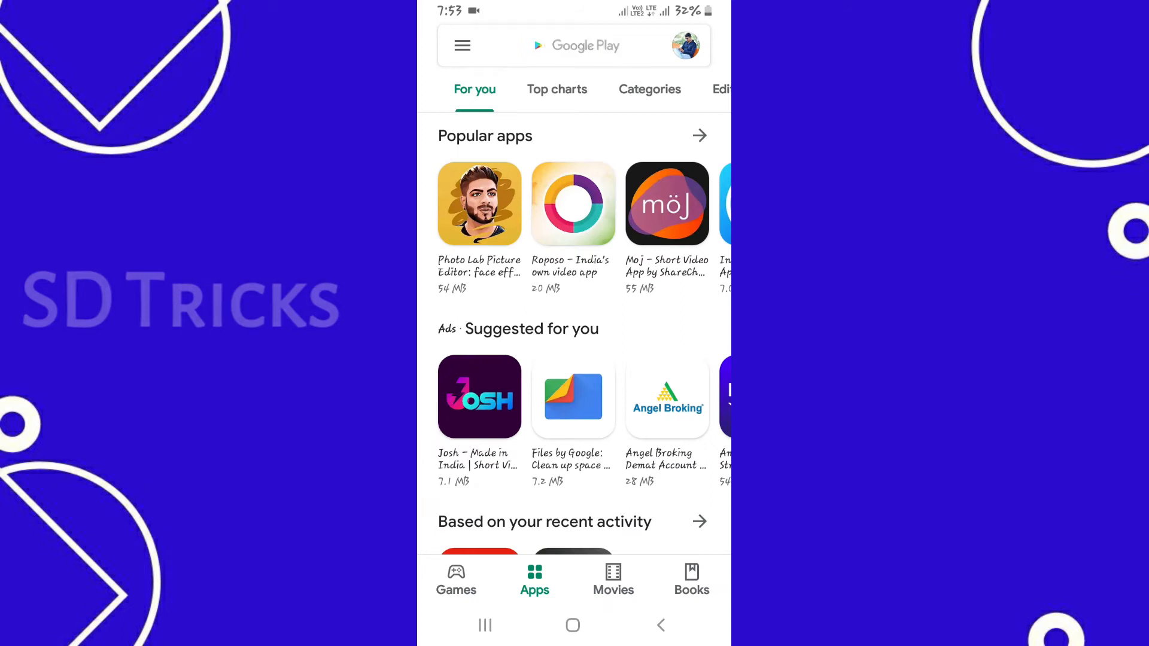
left_click(579, 46)
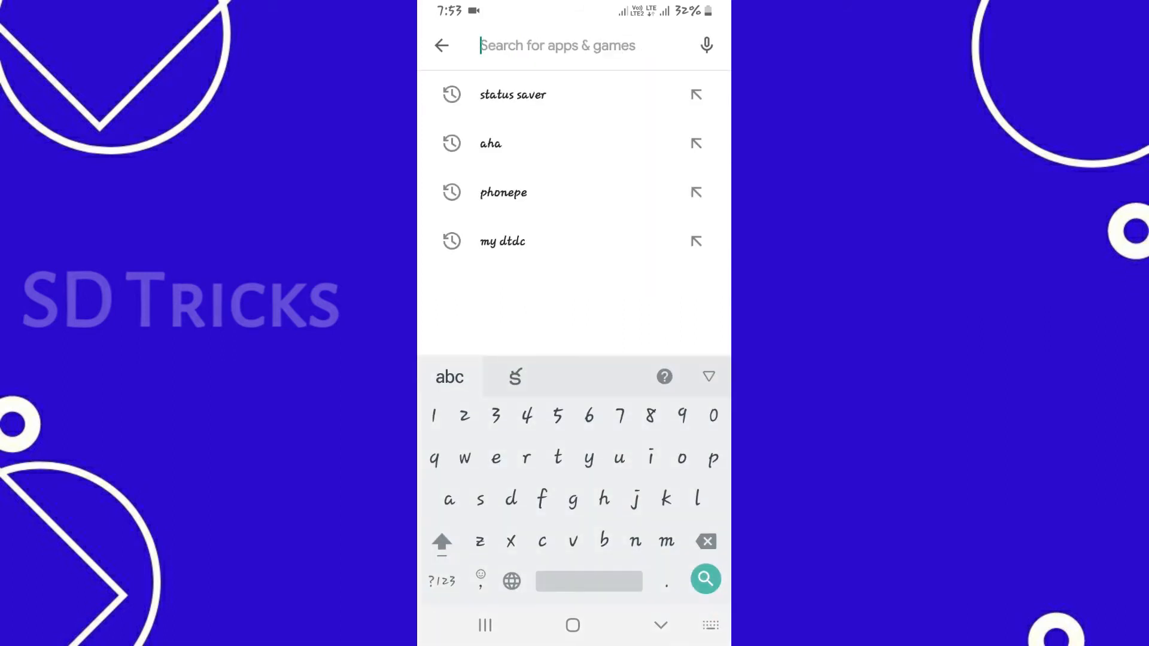
left_click(513, 94)
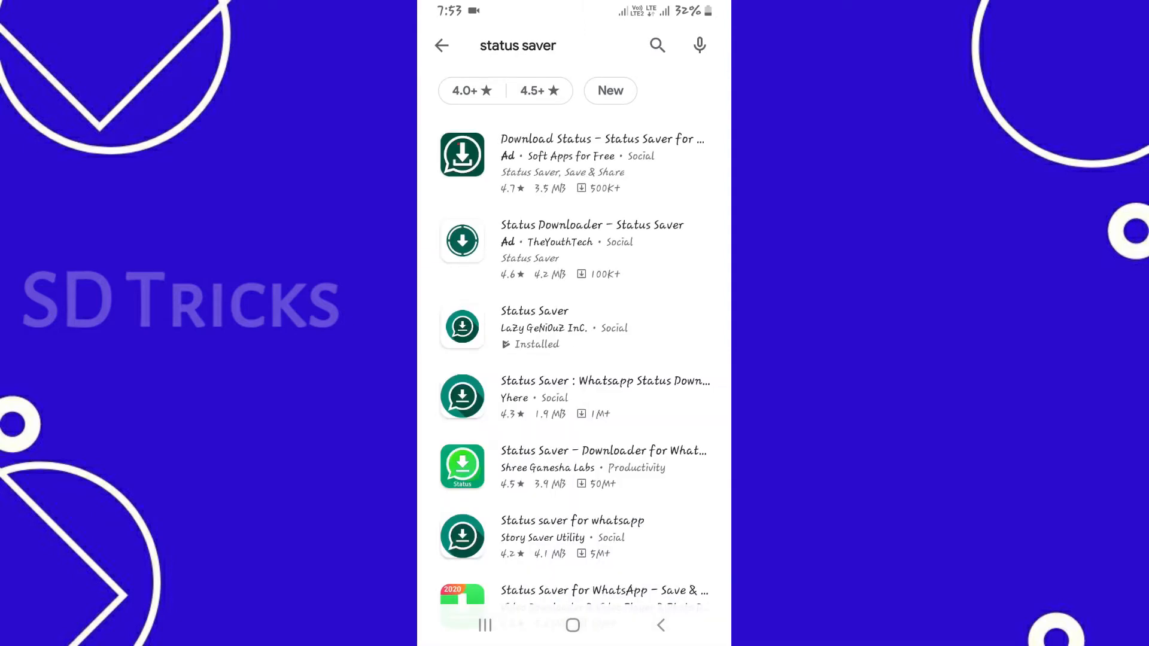
Open the Status Saver store page and launch the installed app.
left_click(534, 326)
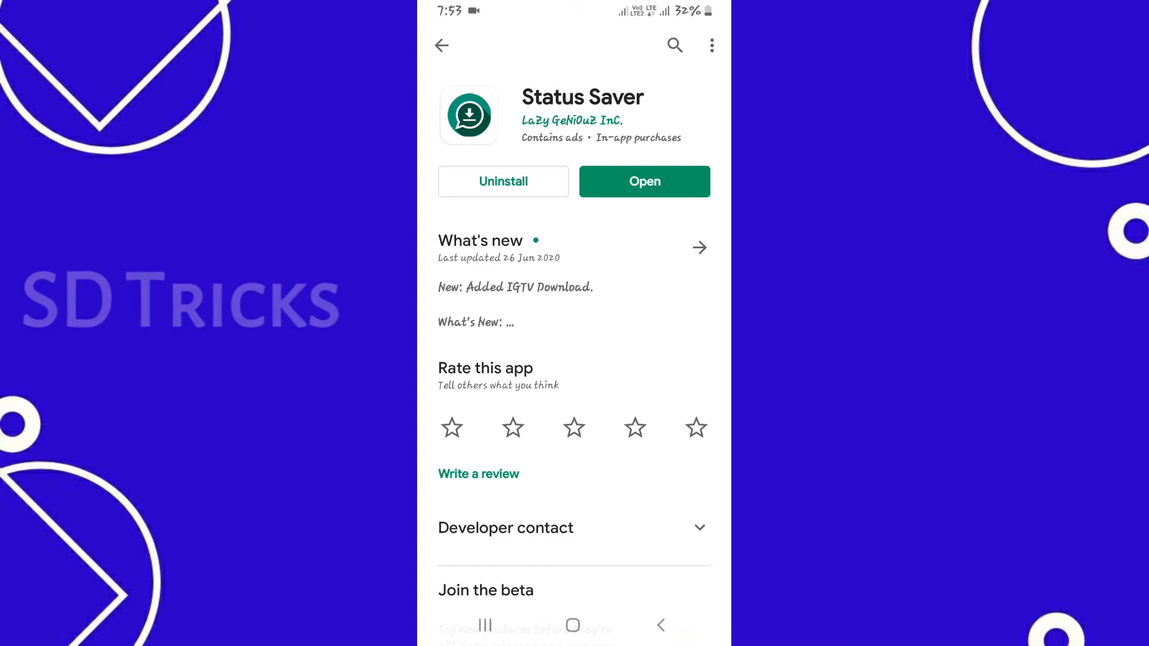
left_click(643, 181)
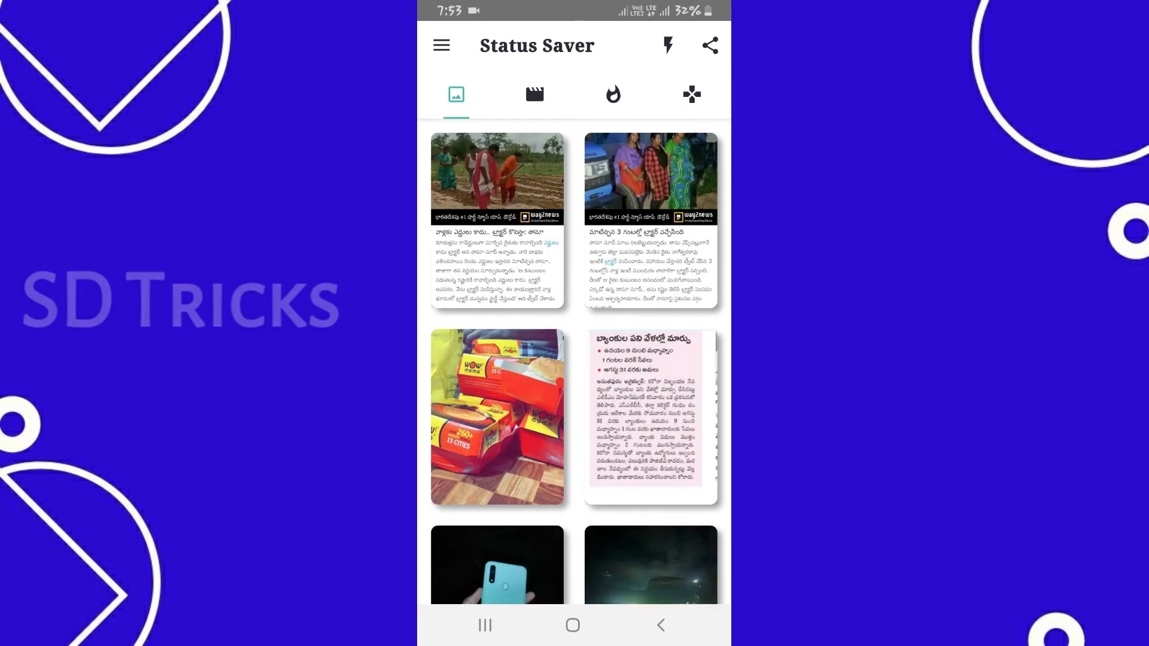
Browse the status videos in Status Saver, then return to the home screen.
left_click(535, 94)
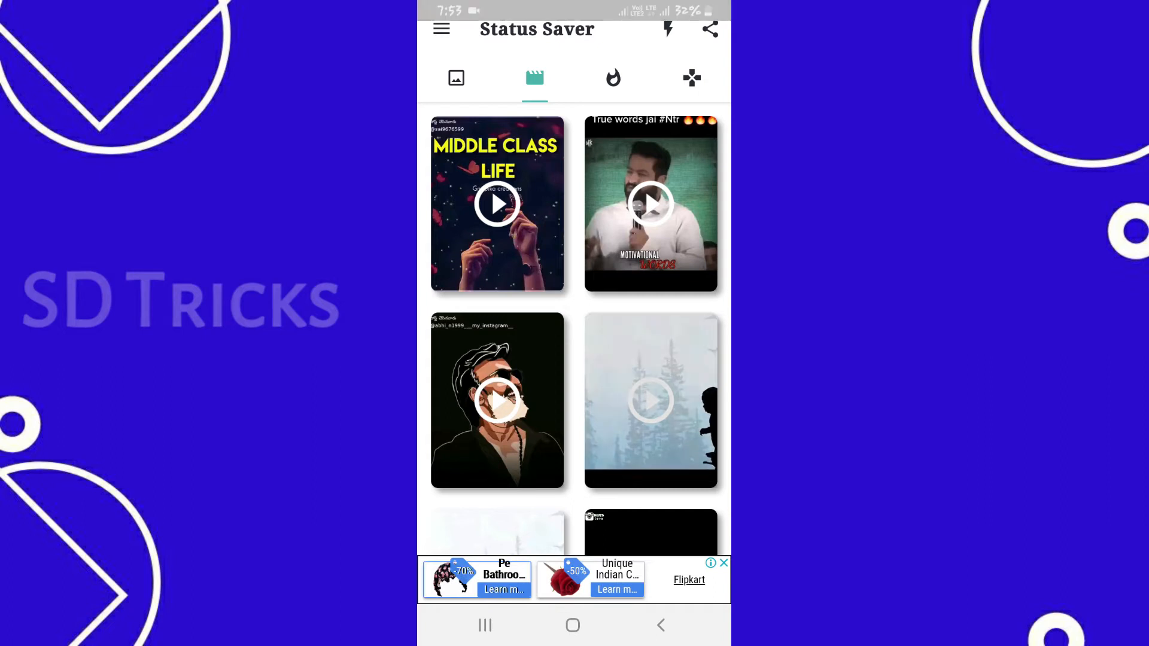
left_click(649, 400)
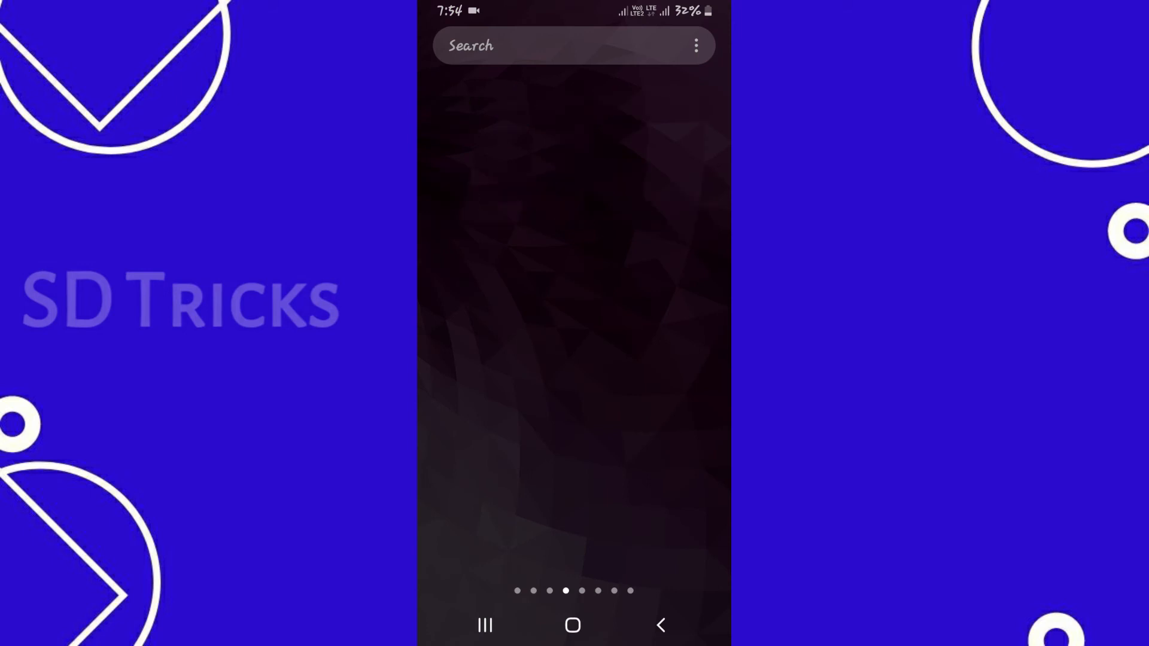
Launch MX Player and open its side menu showing WhatsApp Status Saver.
left_click(557, 45)
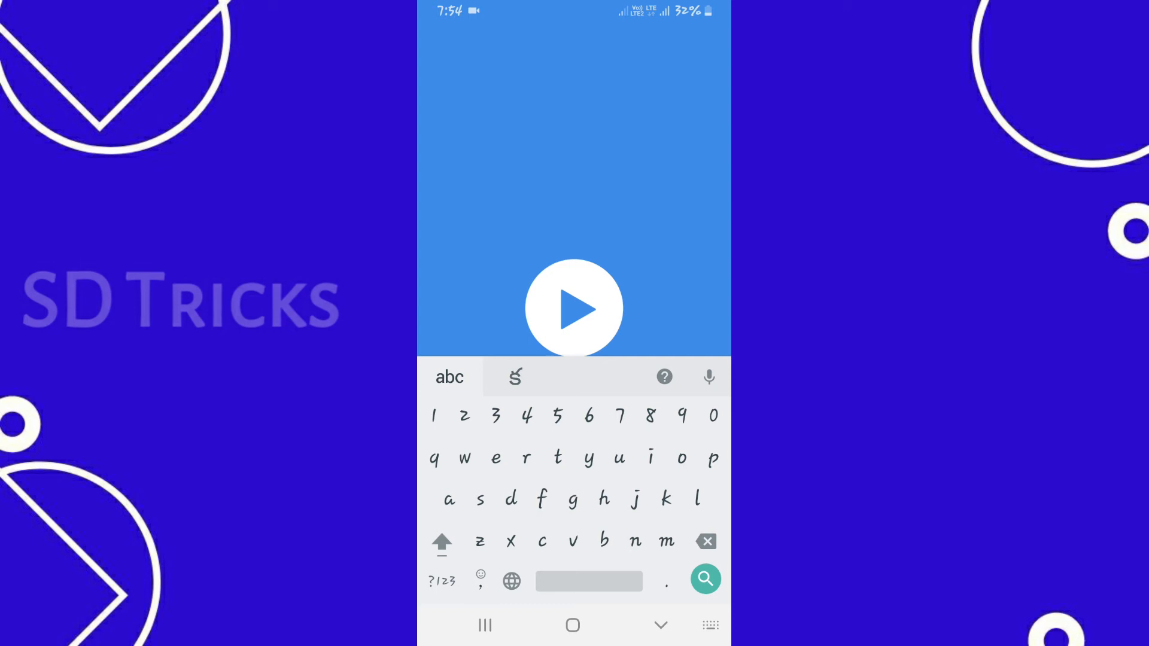
left_click(659, 625)
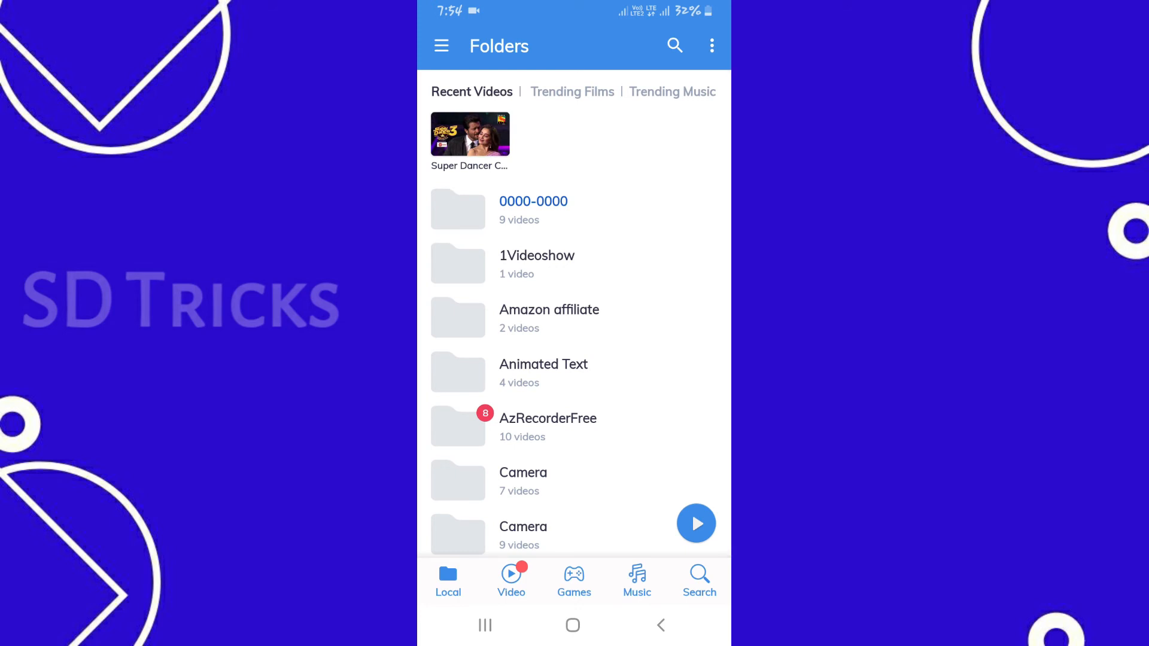
left_click(441, 45)
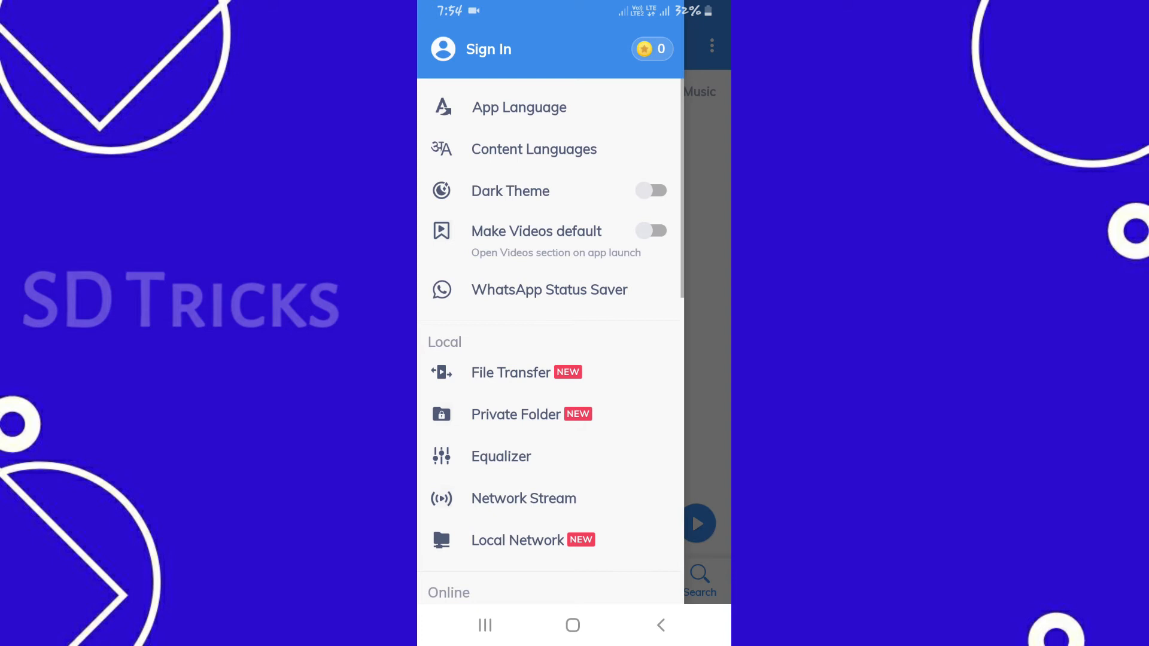
Open WhatsApp Status Saver, where the two 00:30 videos appear saved.
left_click(549, 289)
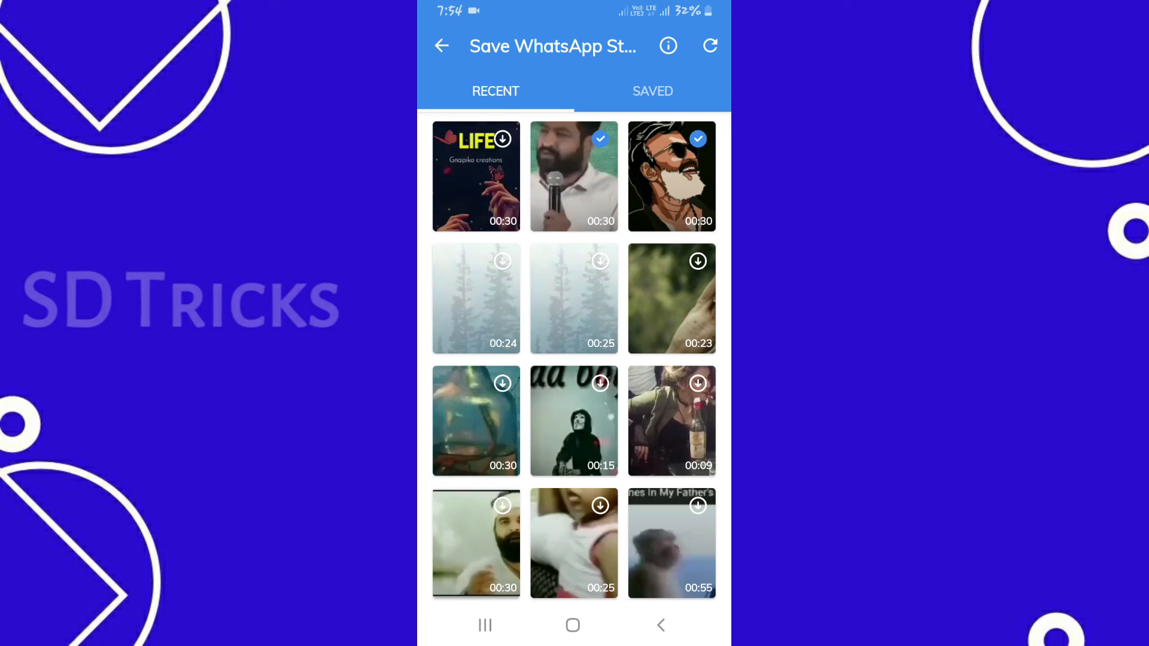
Save the 00:23 video, view all three in the SAVED tab, then leave.
left_click(696, 261)
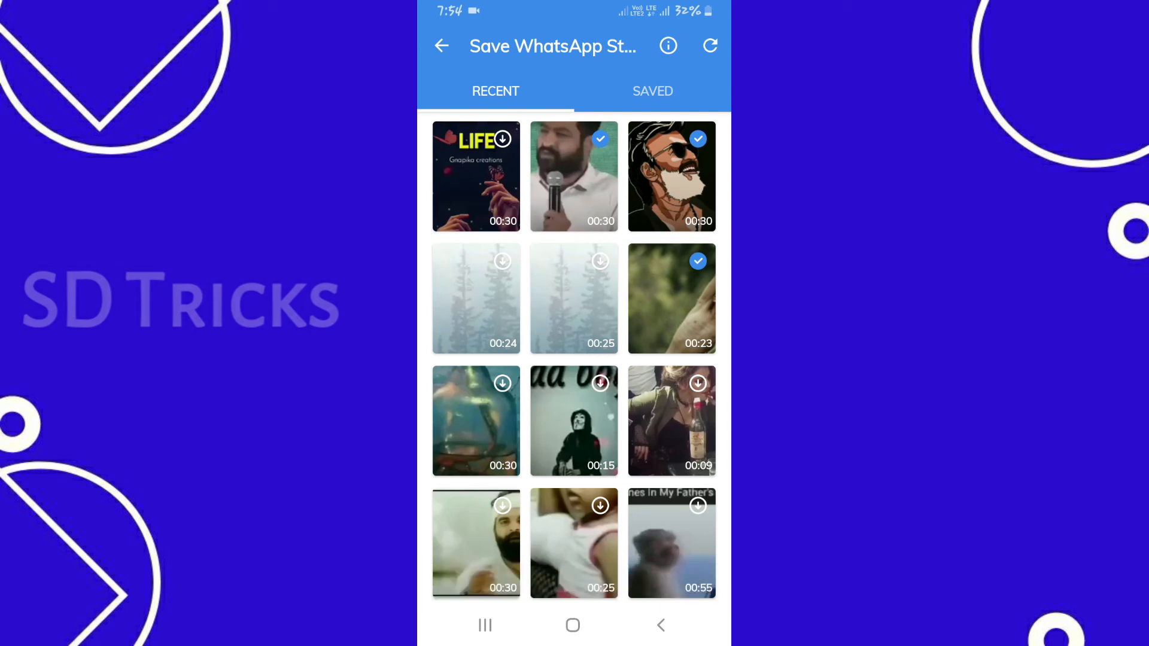
left_click(652, 91)
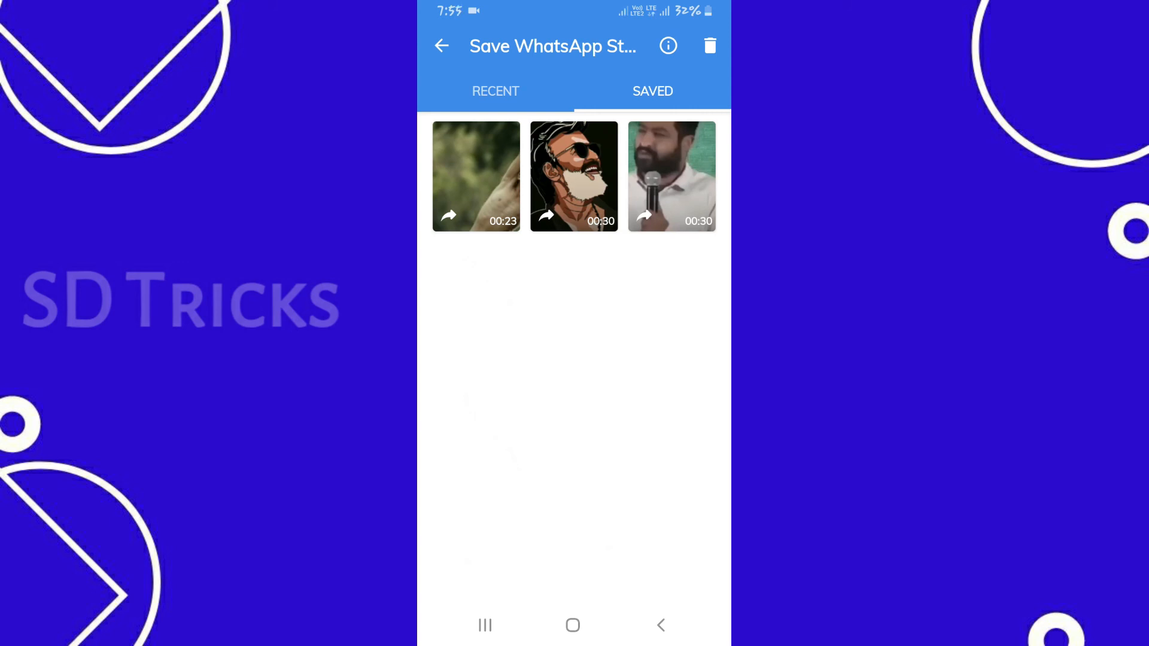
left_click(660, 624)
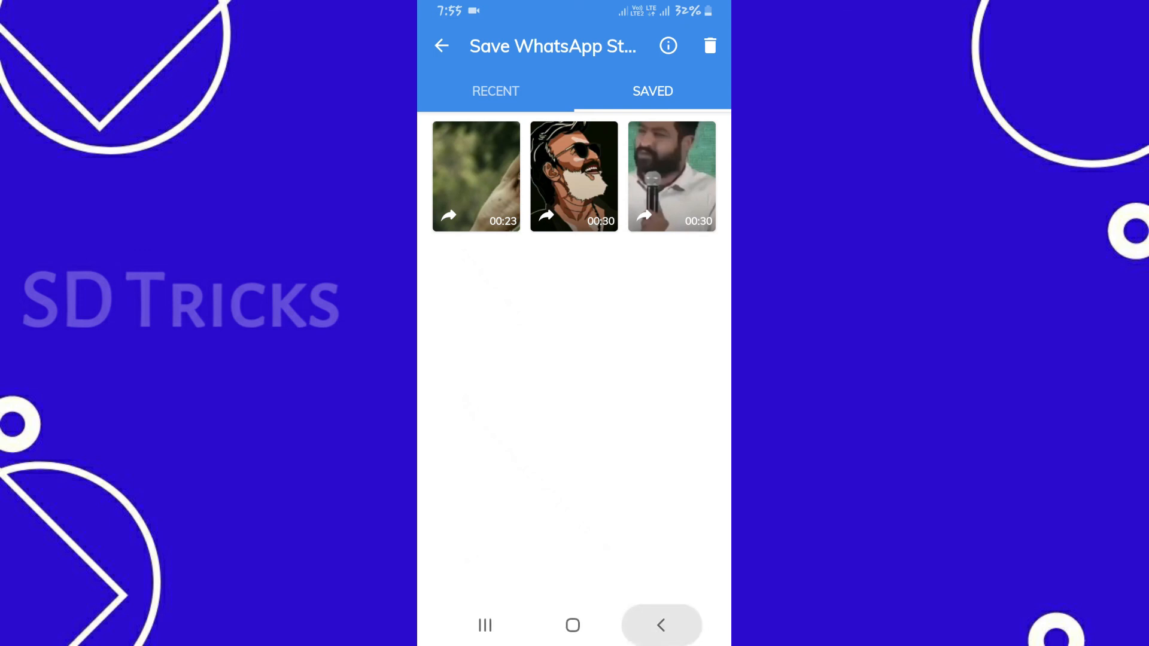